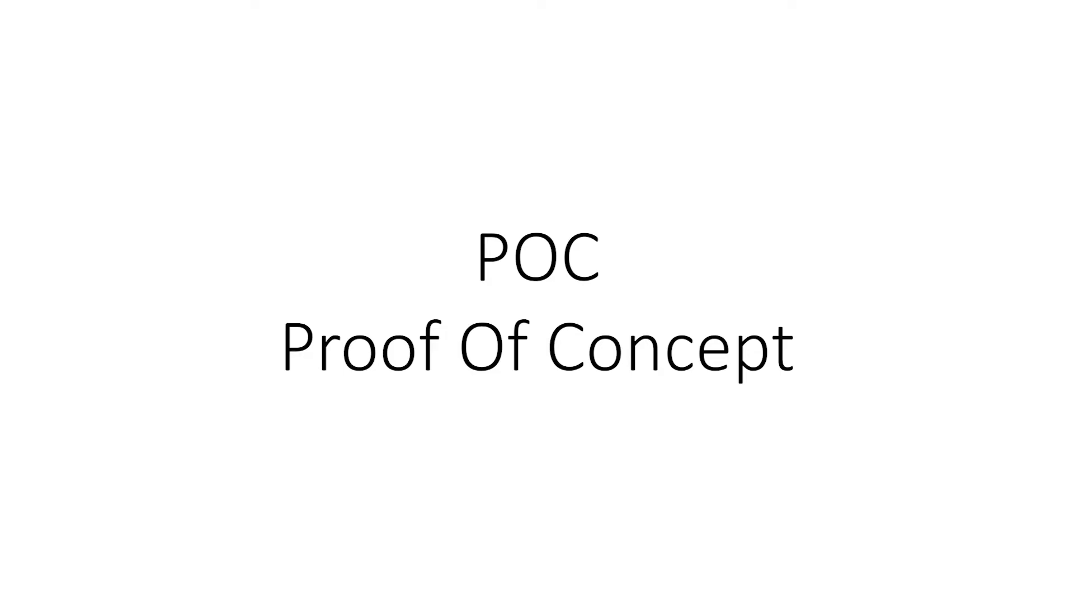
pyautogui.press('Right')
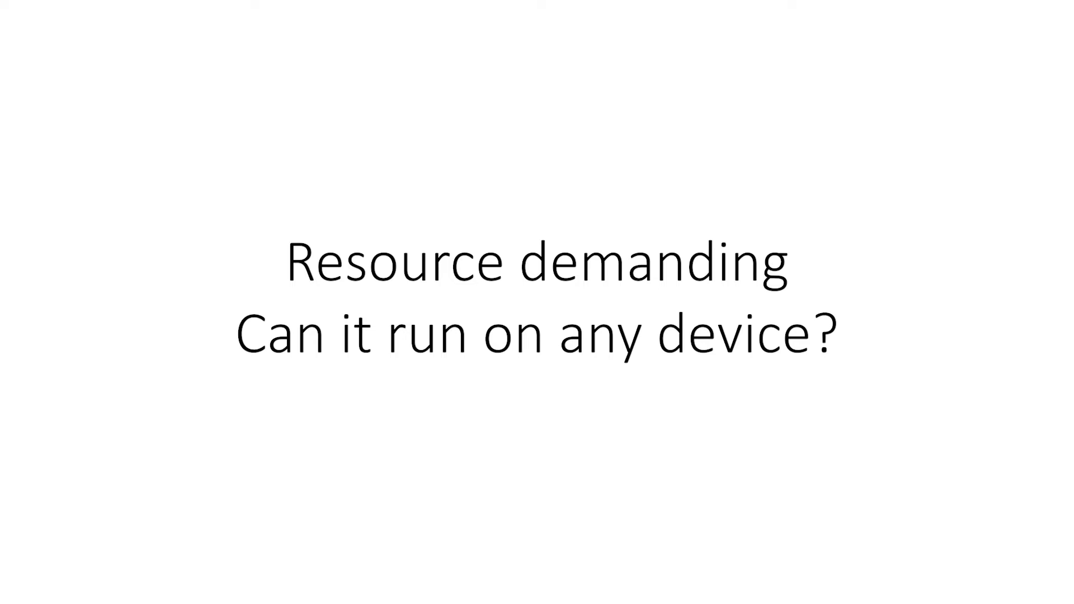
pyautogui.press('Right')
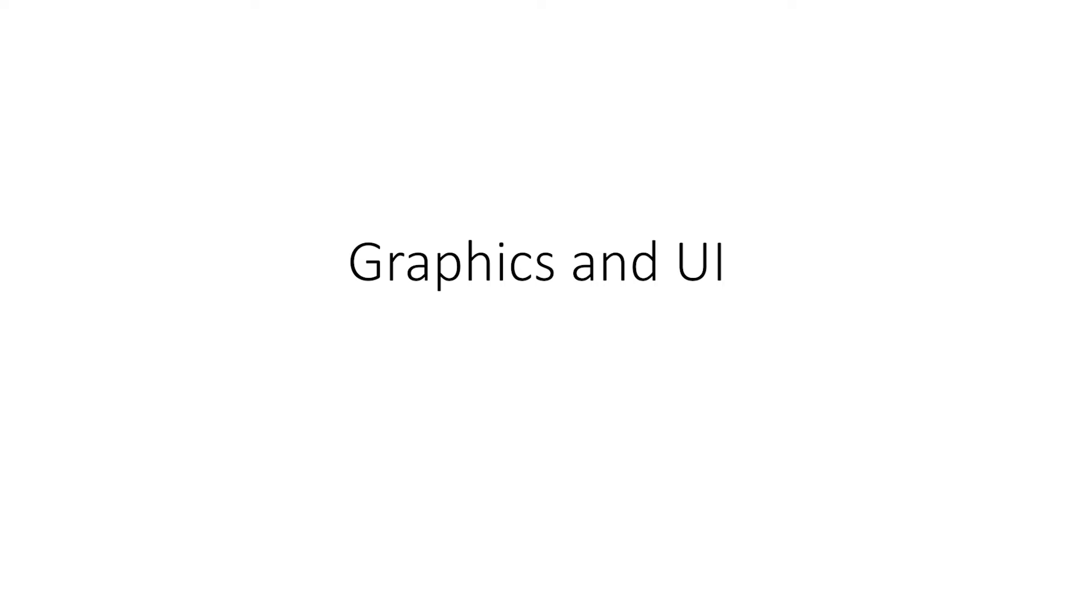
pyautogui.press('right')
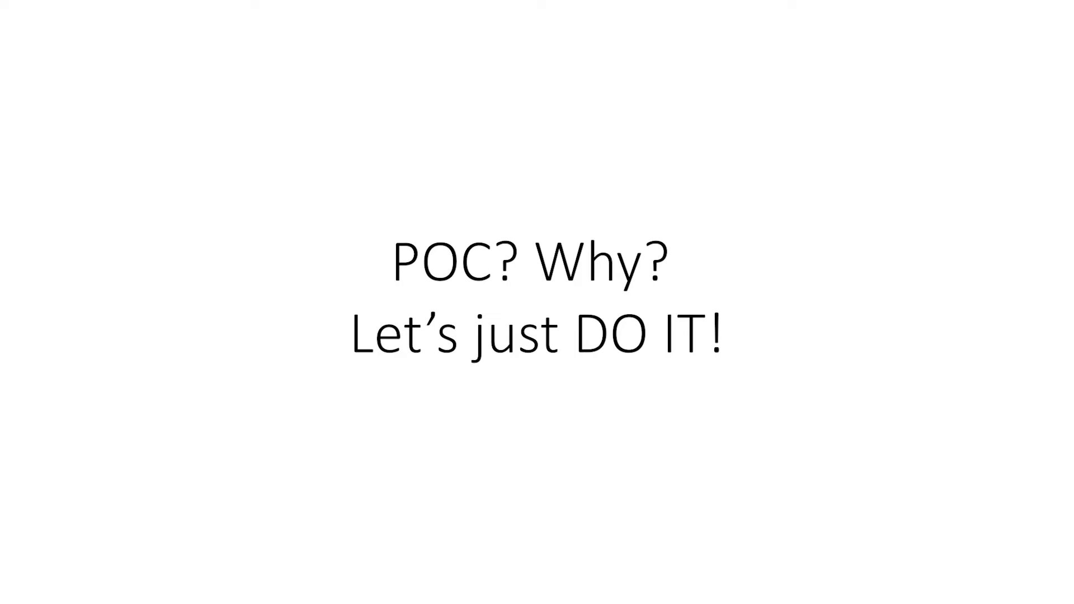
pyautogui.press('Right')
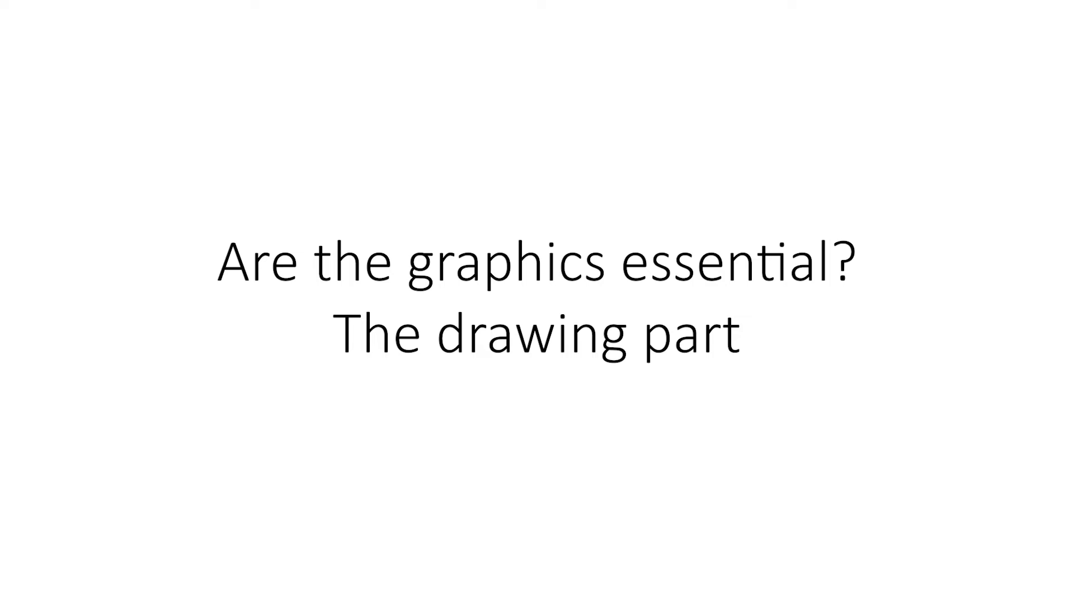
pyautogui.press('Right')
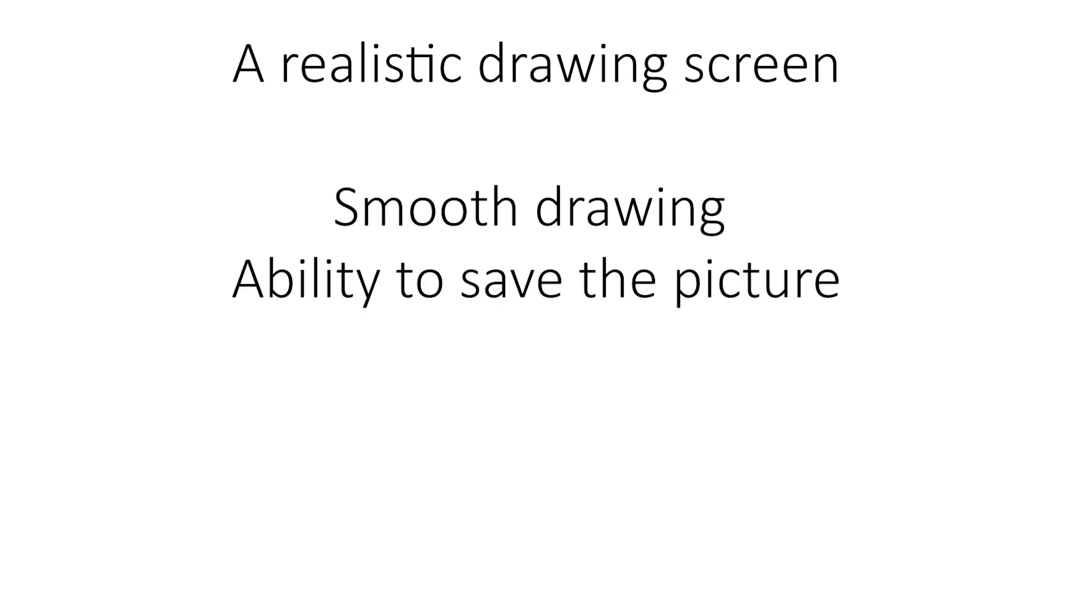
pyautogui.write('Add seashell')
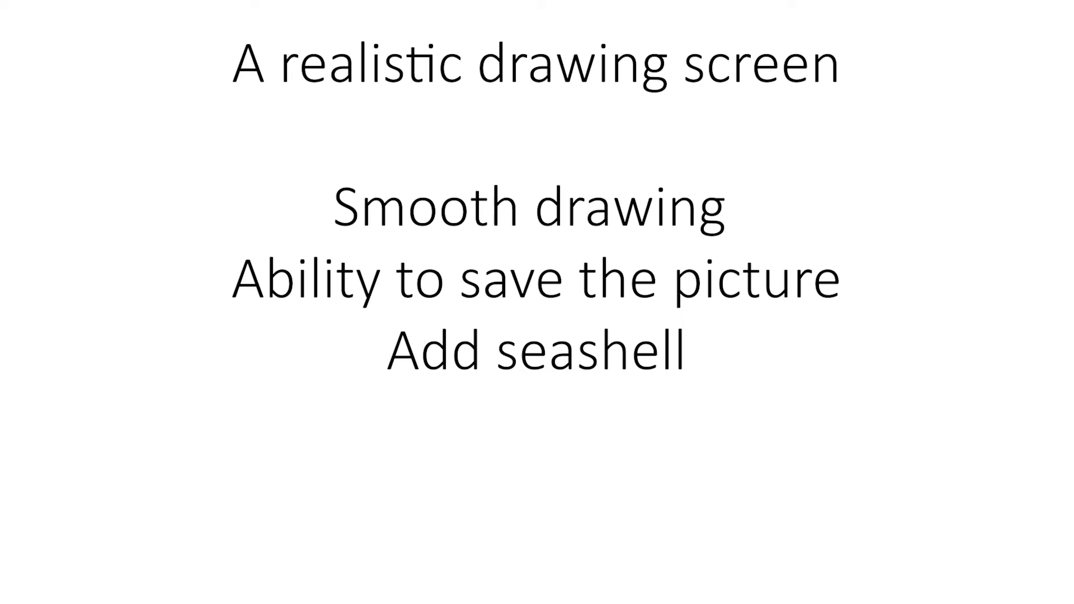
pyautogui.write('Play a wave clip')
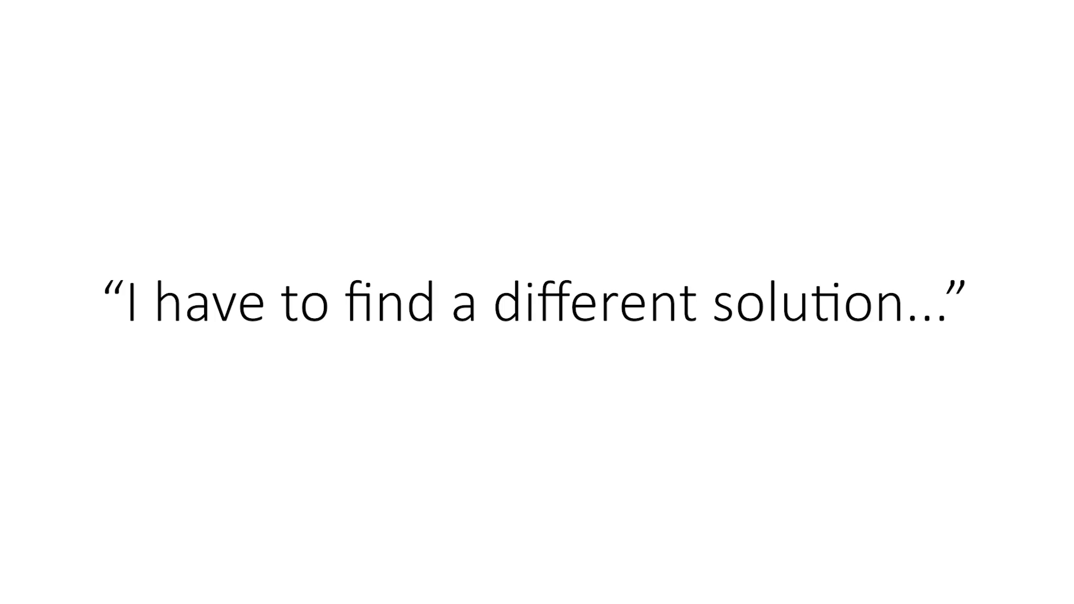
pyautogui.press('right')
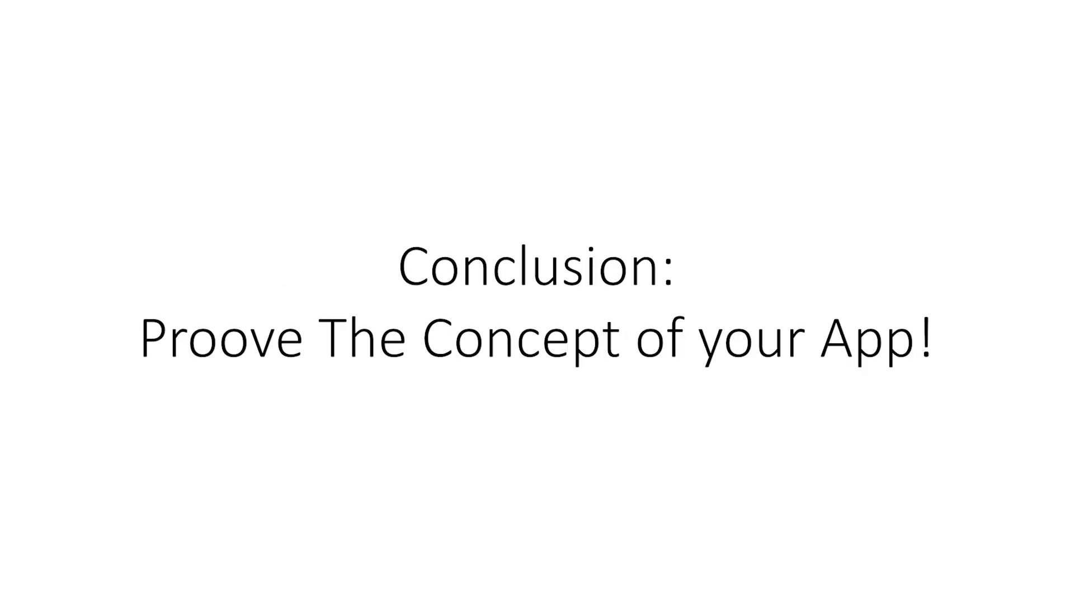